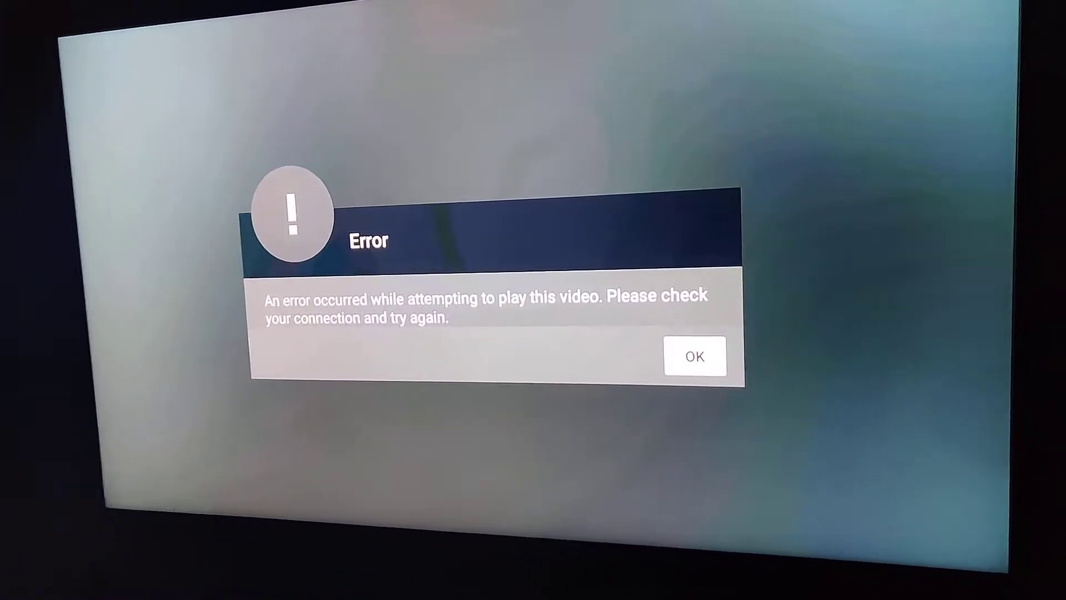
Dismiss the playback connection error and return to the Plex home screen
click(694, 356)
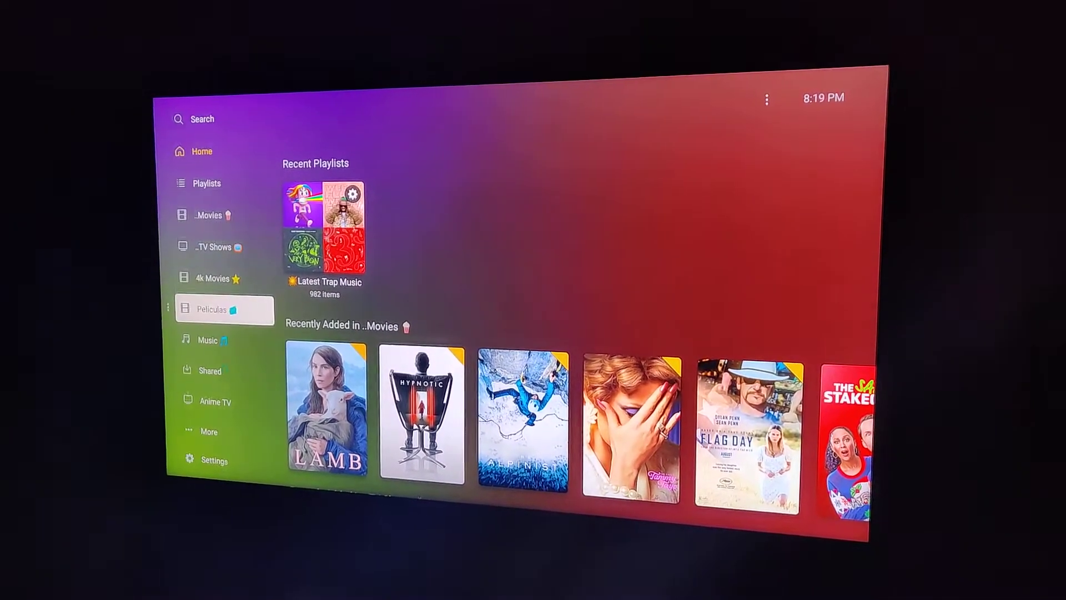
In the app settings under Advanced, set Allow insecure connections to Always
key(down)
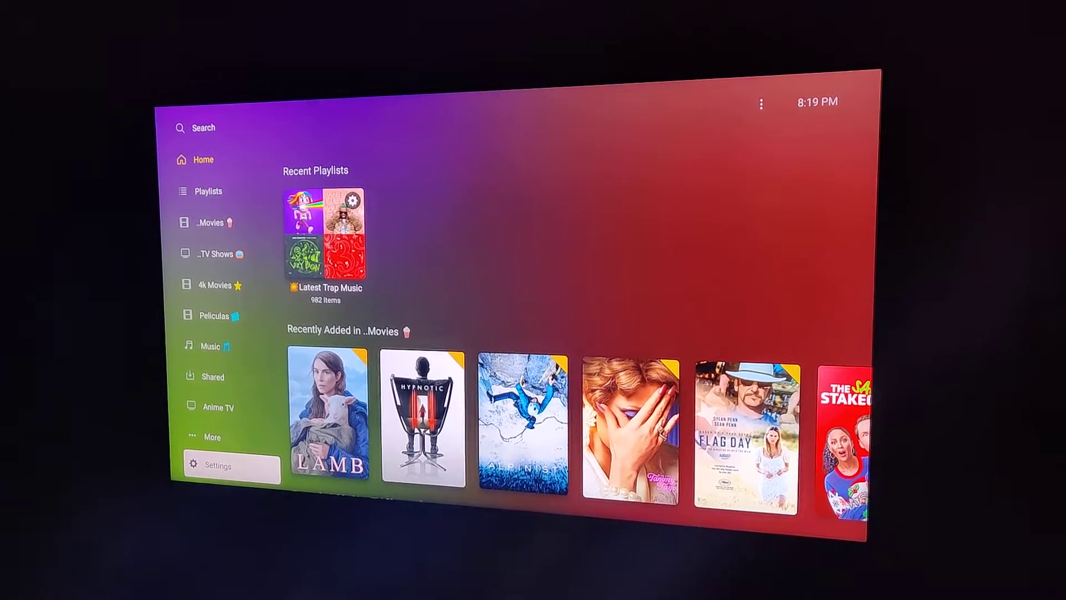
click(217, 465)
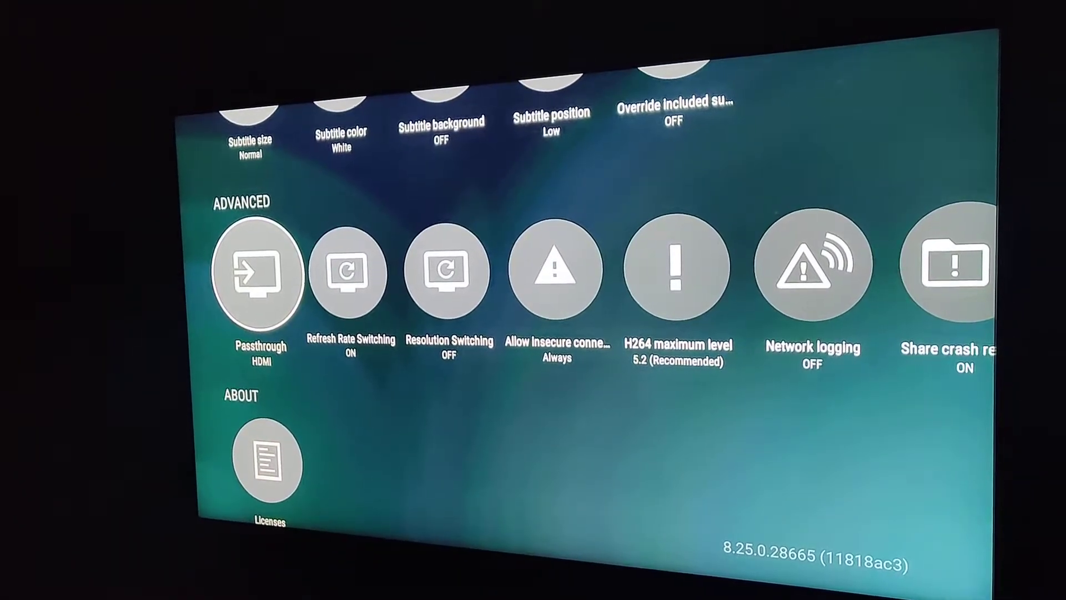
scroll(right, 3)
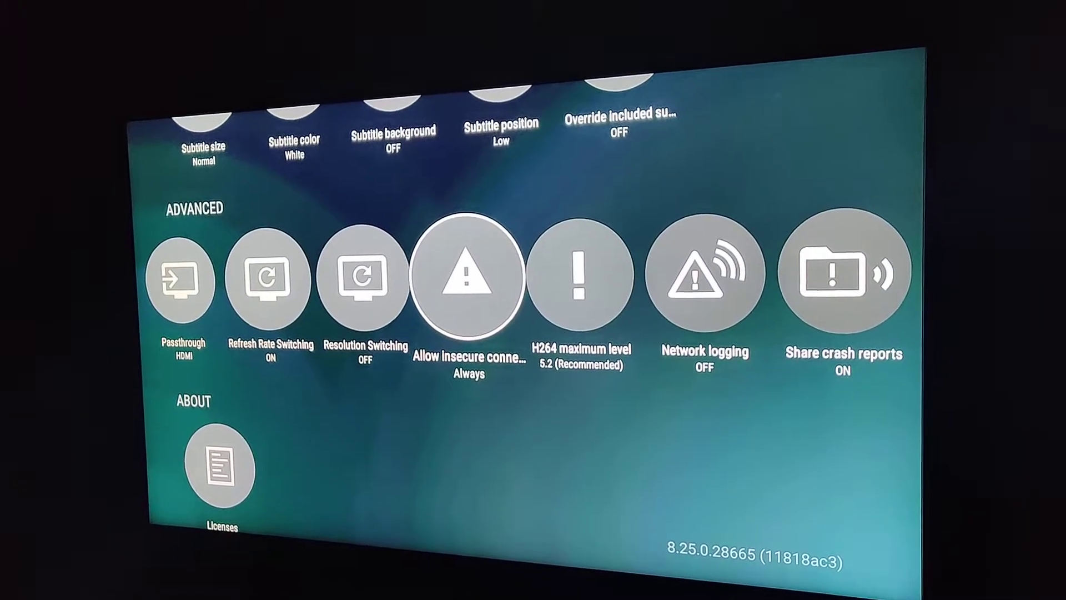
click(468, 276)
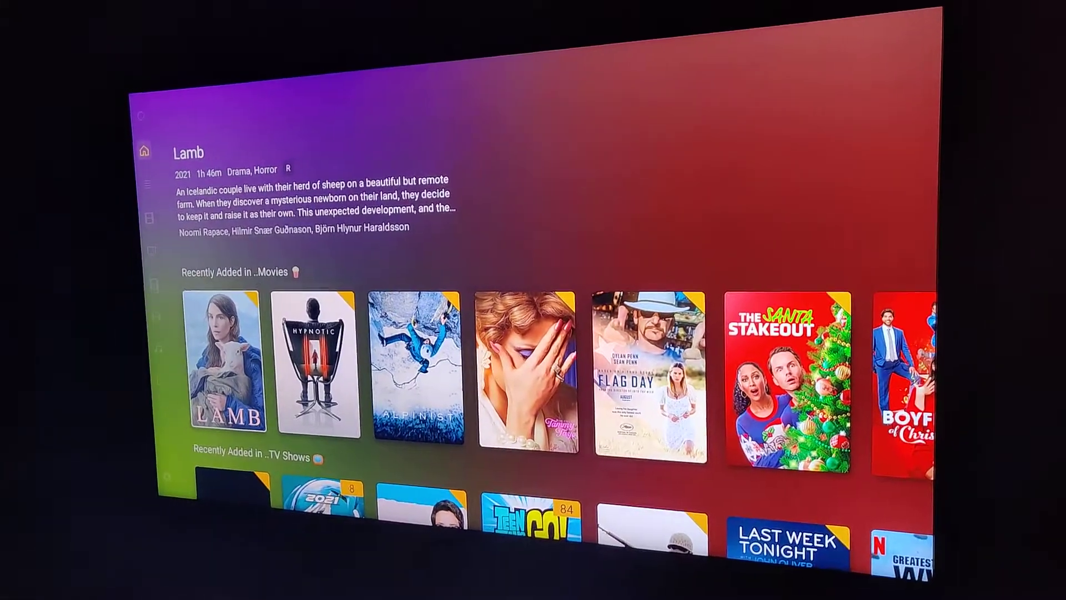
Start playing Lamb from Recently Added, which fails with the same connection error
click(228, 360)
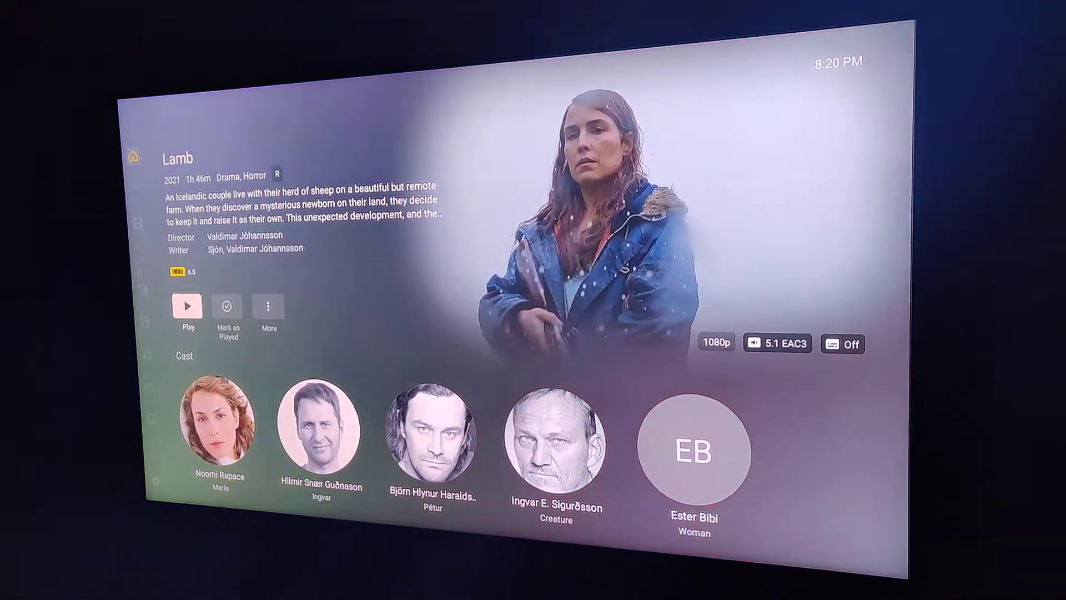
click(186, 306)
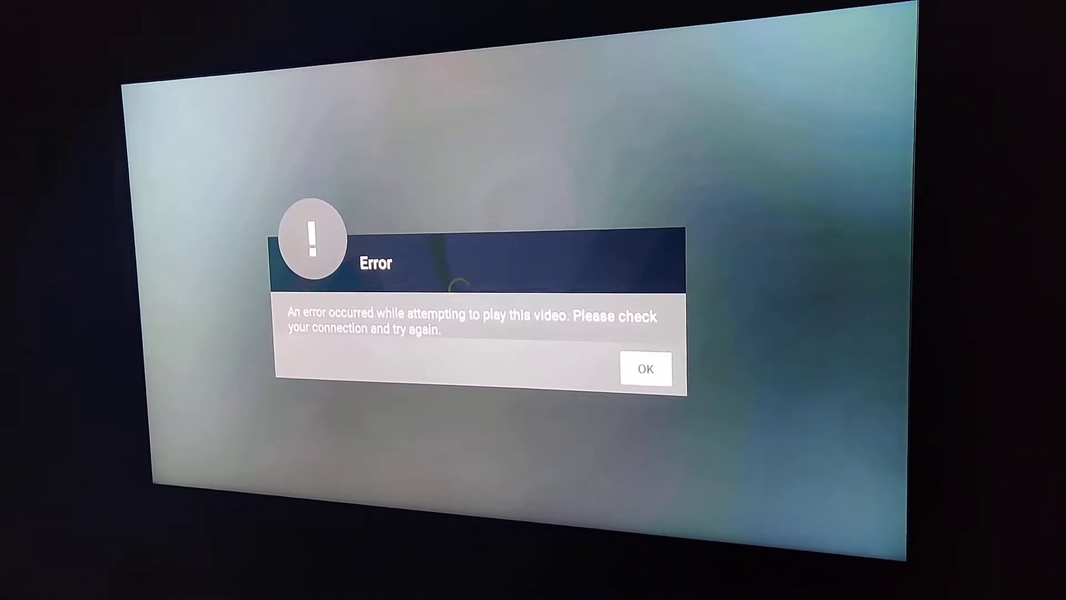
Dismiss the error and switch to the Main Account profile from the user chooser
click(644, 367)
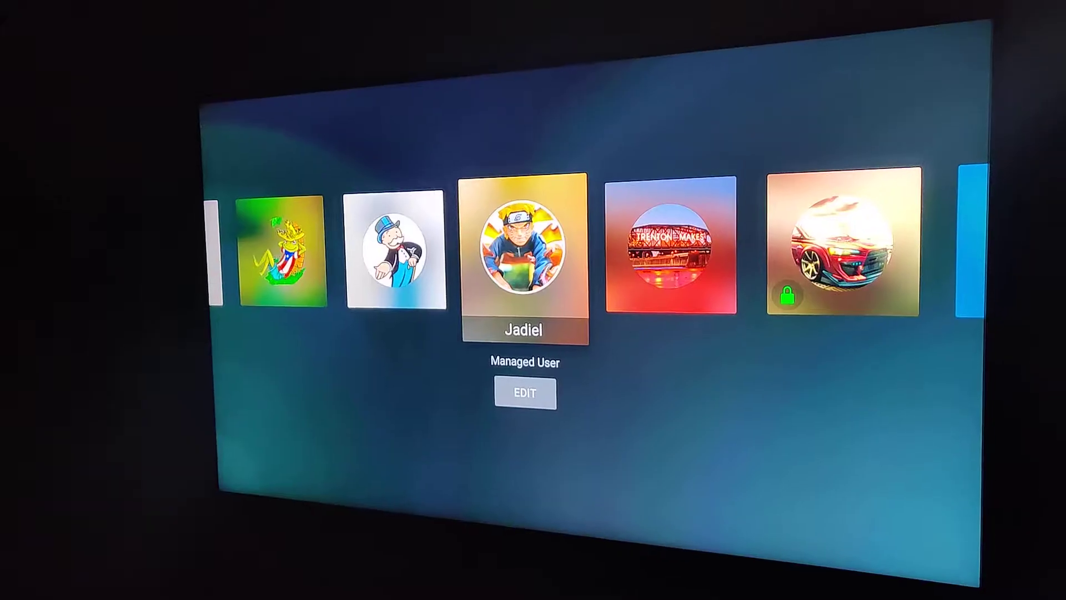
scroll(right, 3)
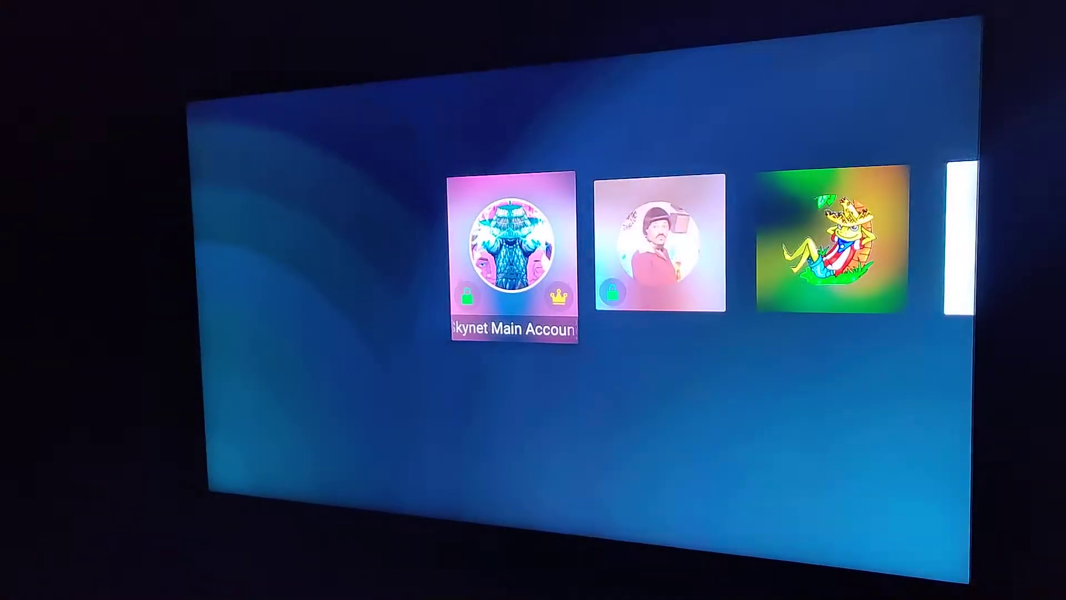
click(513, 253)
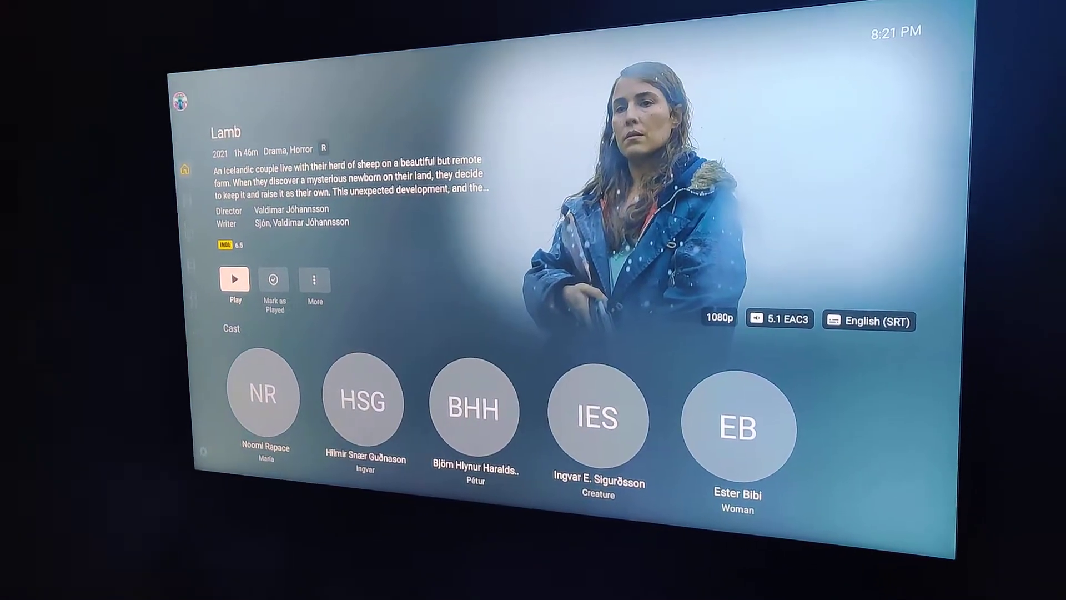
Set Lamb's subtitles to Off and start playback, reaching the Ultra HD optimizing message
click(235, 278)
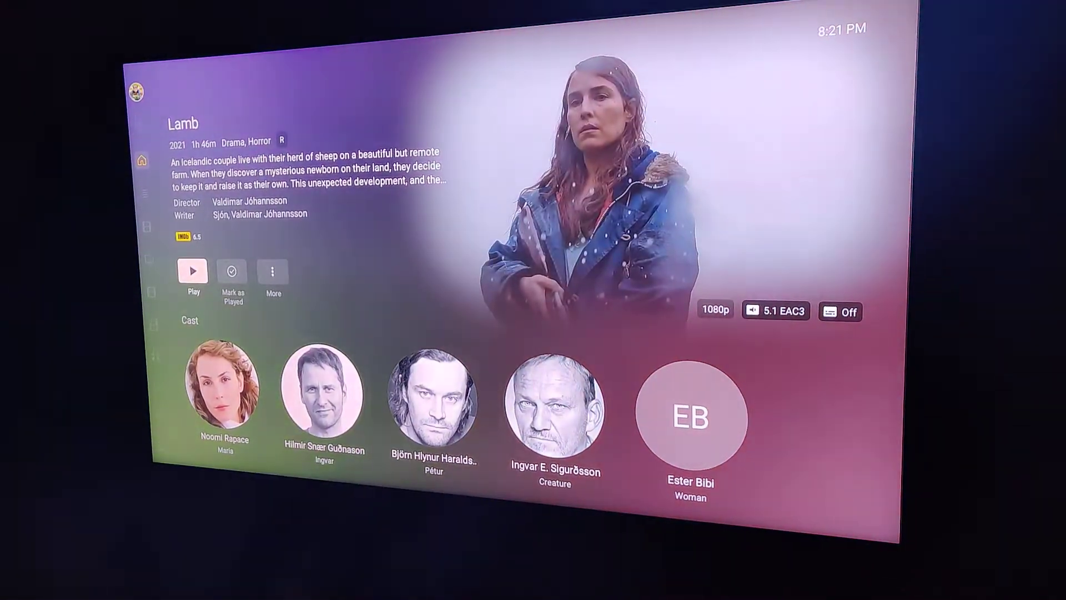
click(194, 271)
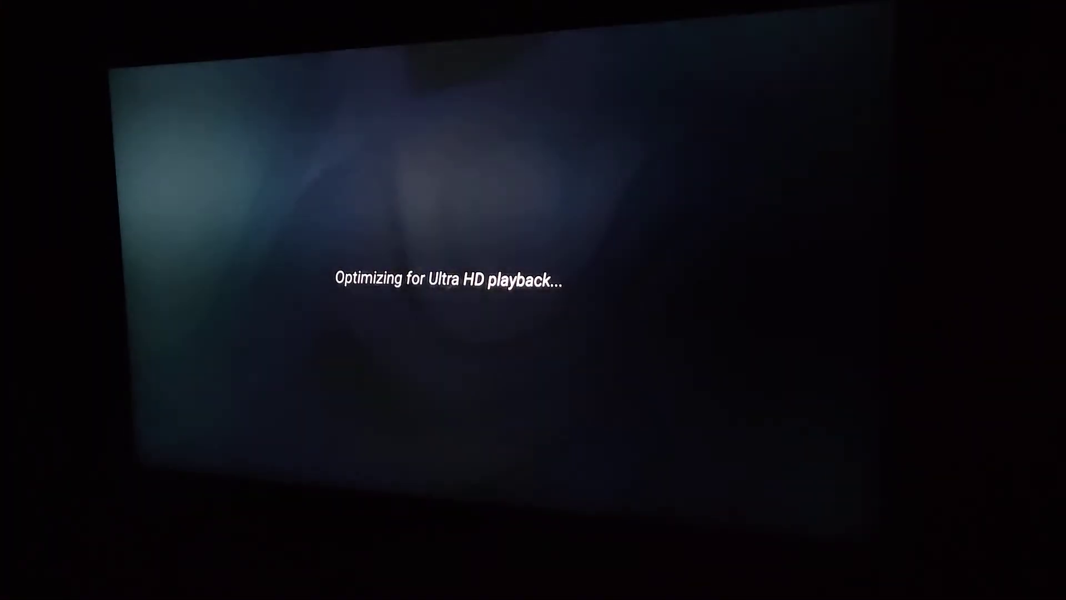